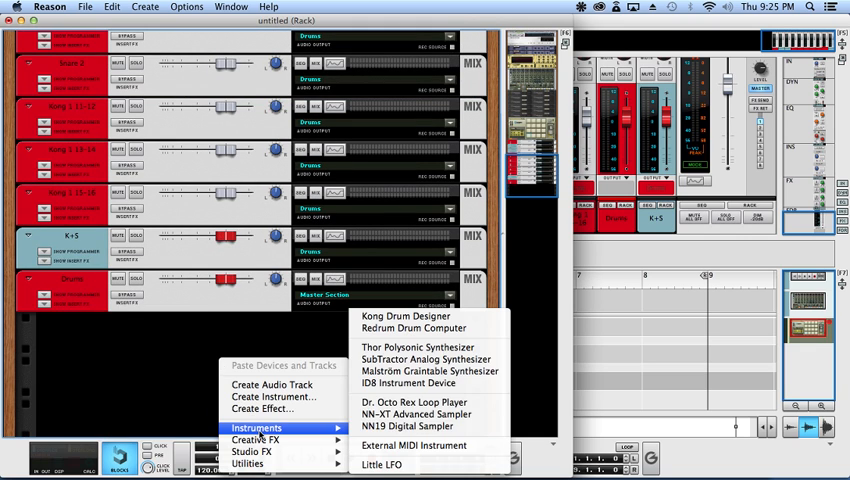
- Create a Thor Polysonic Synthesizer in the rack and combine it into a Combinator
click(418, 346)
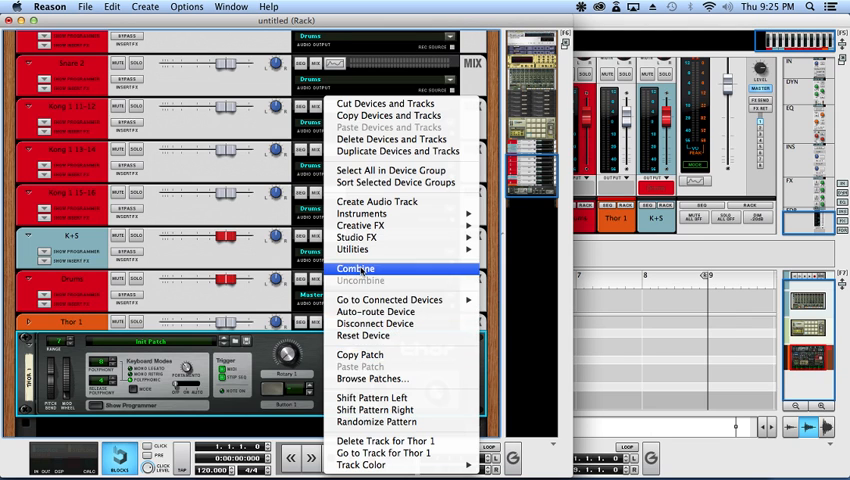
click(356, 268)
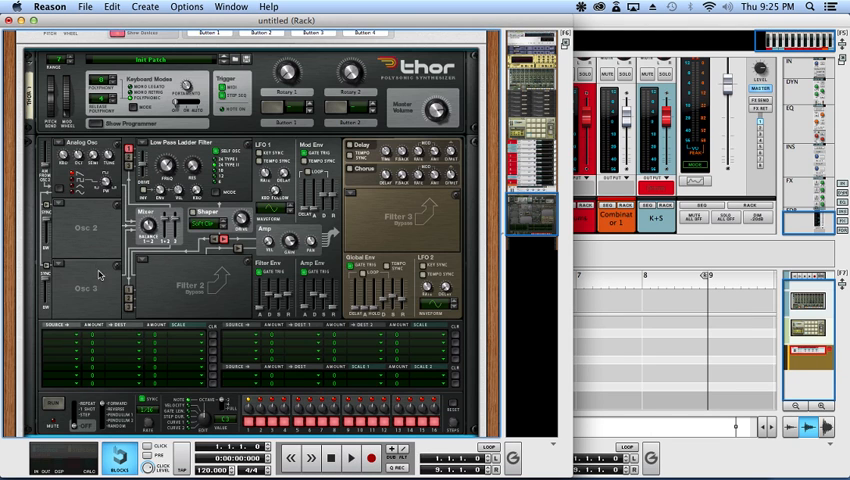
mouse_move(48, 156)
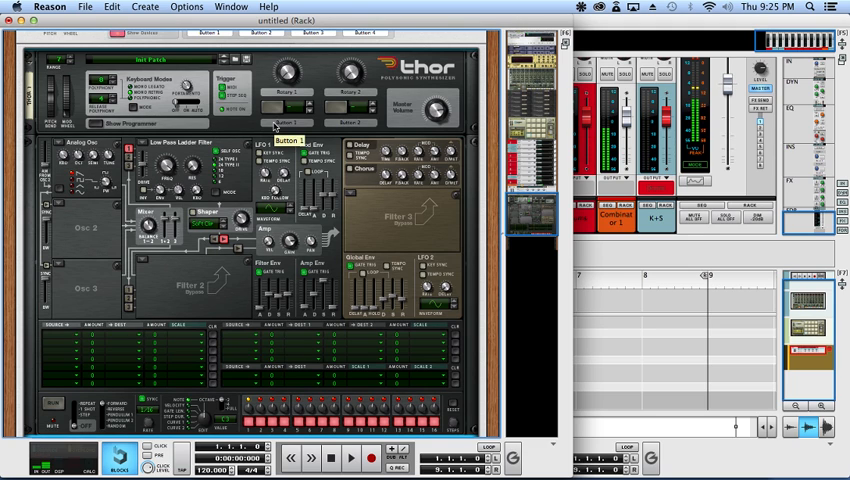
mouse_move(256, 348)
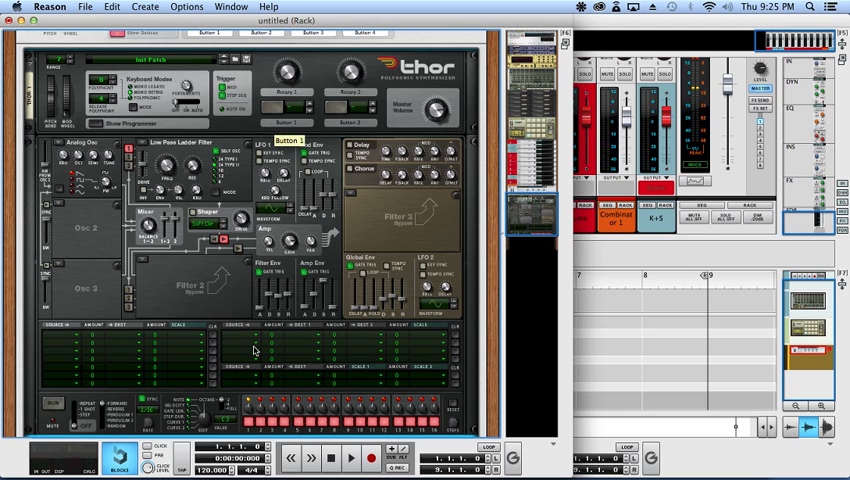
- Insert a Scream 4 Distortion unit below Thor in the lead chain
scroll(down, 3)
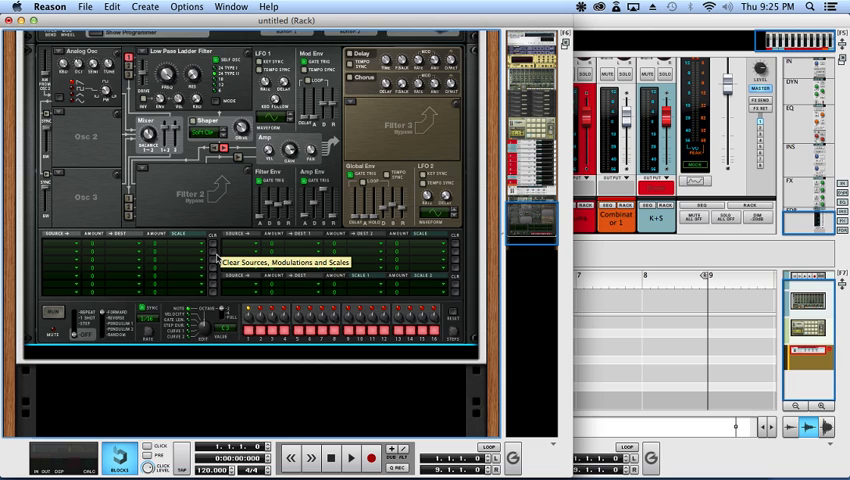
mouse_move(216, 218)
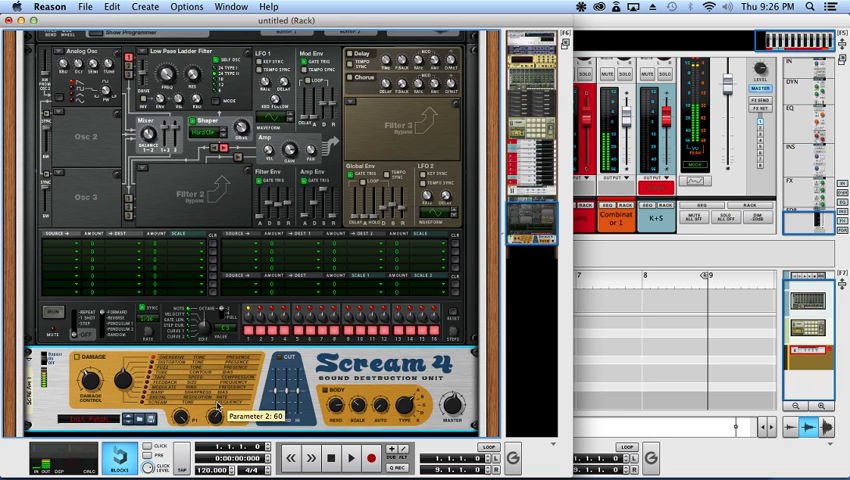
drag(210, 416, 210, 430)
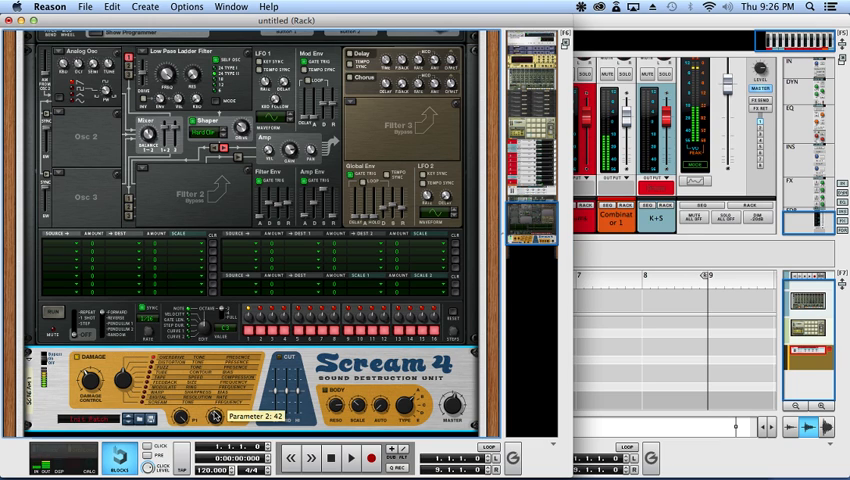
scroll(down, 3)
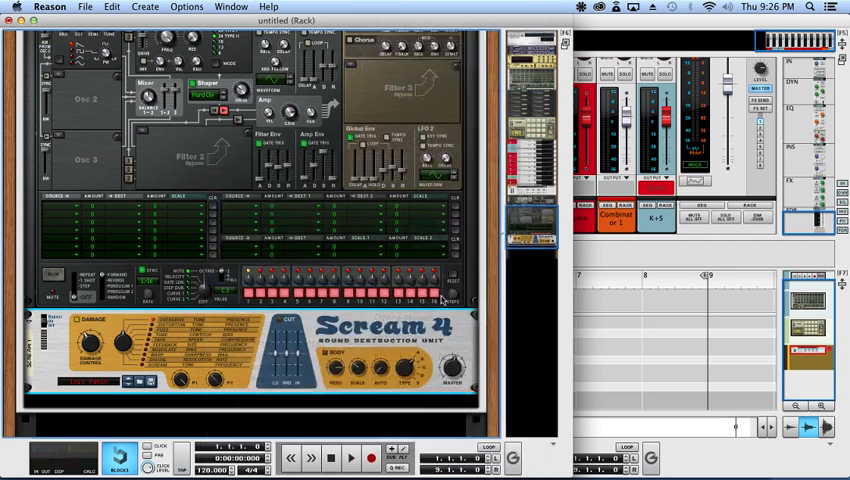
- Add an MClass Equalizer beneath the Scream 4 and bring up the Studio FX list
scroll(down, 3)
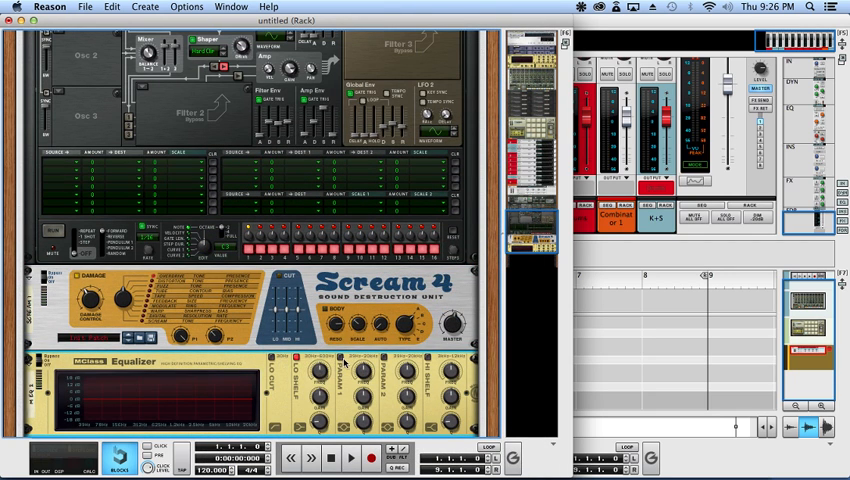
mouse_move(352, 400)
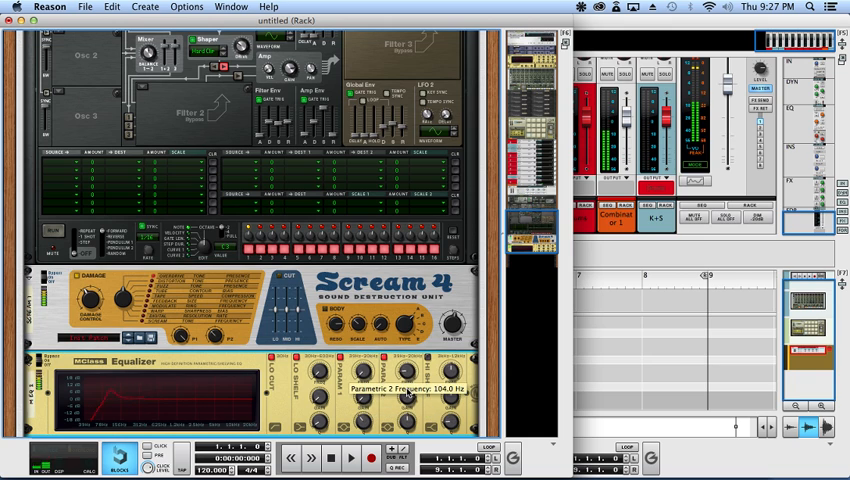
drag(398, 390, 398, 370)
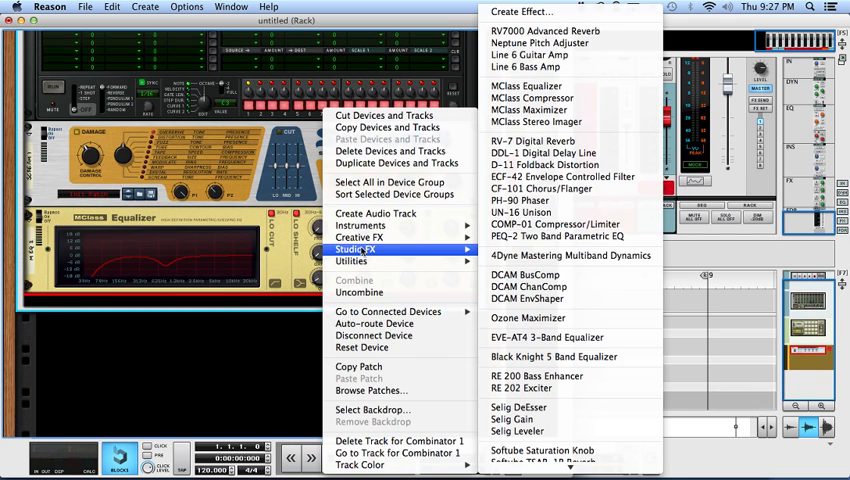
- Add an MClass Compressor to complete the lead's insert chain and name the Combinator Lead
click(522, 212)
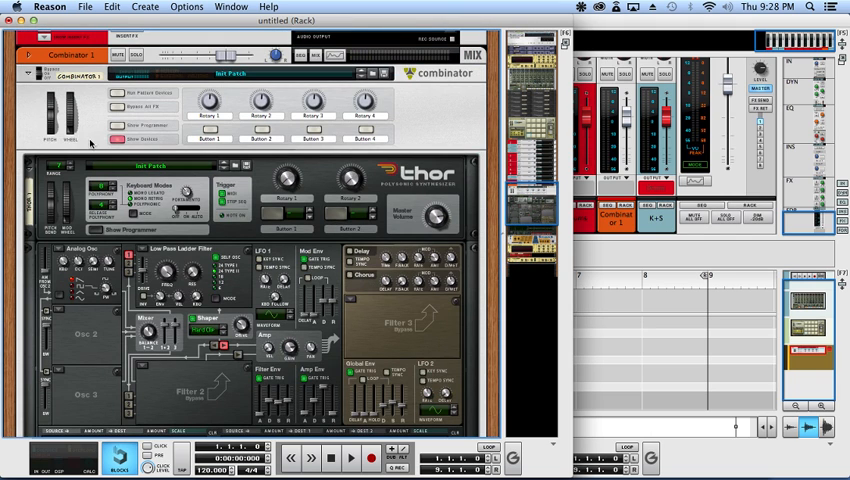
mouse_move(112, 140)
text(Lead)
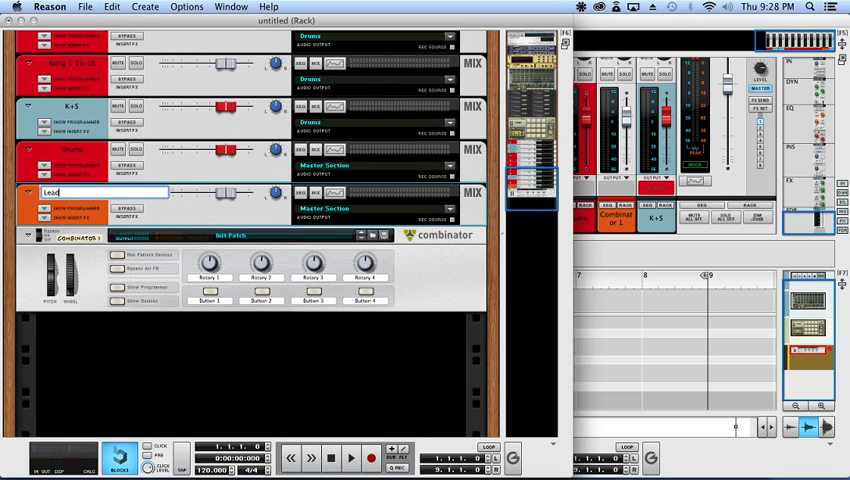
- Create a Spider Audio Merger & Splitter after the Lead and cable its split outputs to a new mix channel
right_click(60, 192)
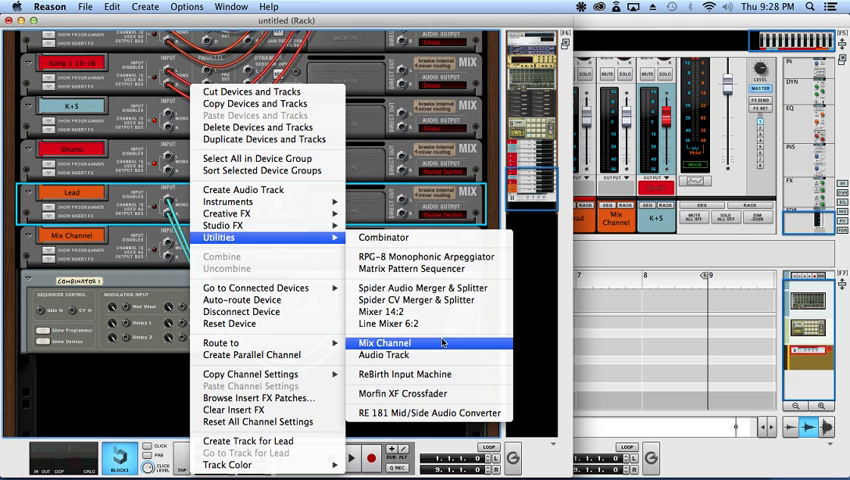
mouse_move(416, 300)
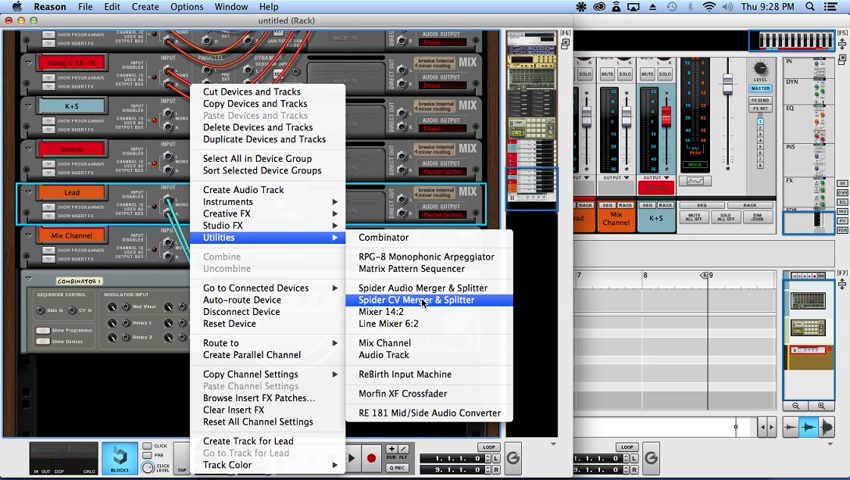
mouse_move(422, 288)
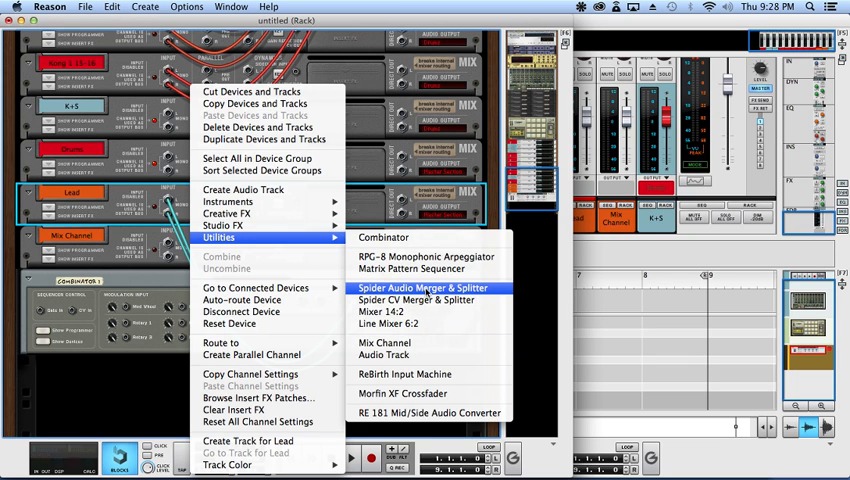
click(422, 288)
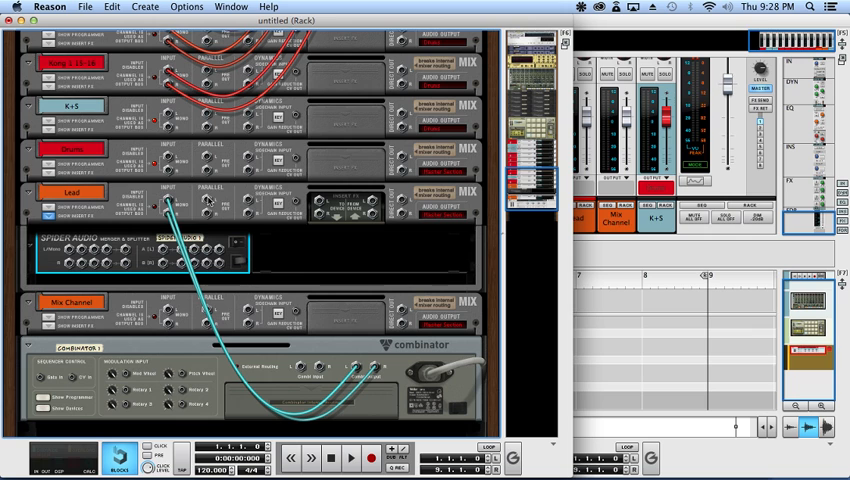
mouse_move(124, 240)
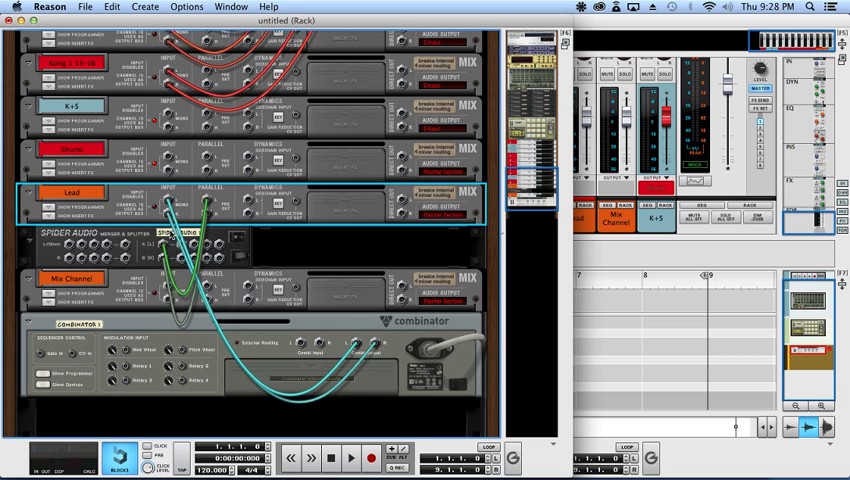
mouse_move(176, 258)
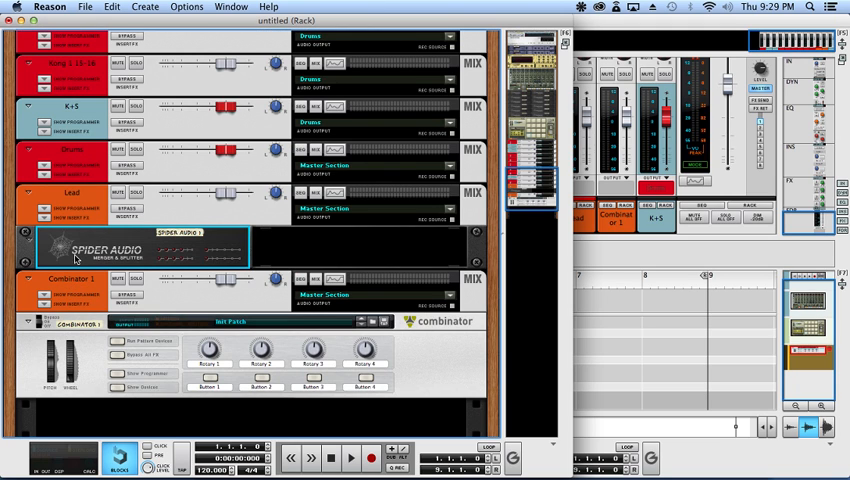
- Rename the parallel mix channel Verb and give it its own Studio FX effect fed from the splitter
double_click(64, 278)
text(Verb)
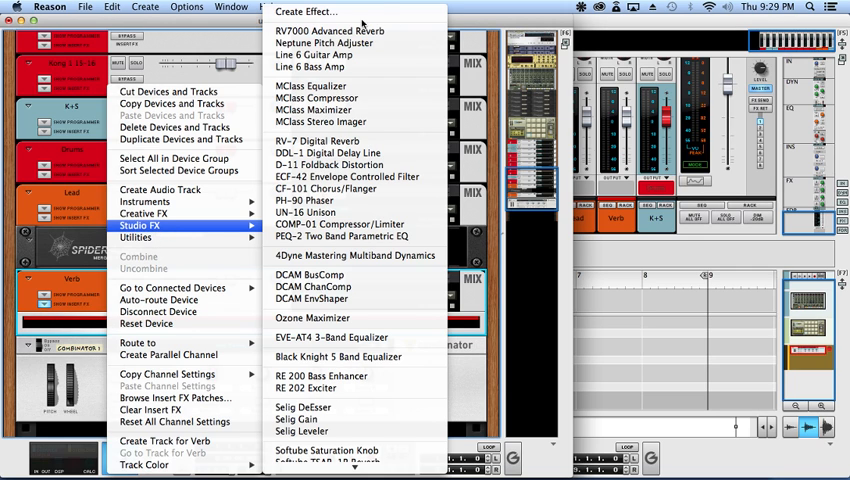
click(312, 84)
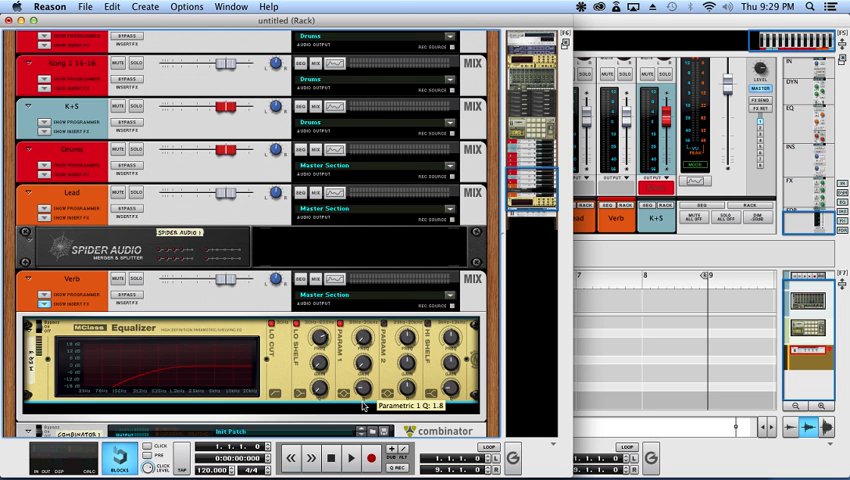
scroll(down, 3)
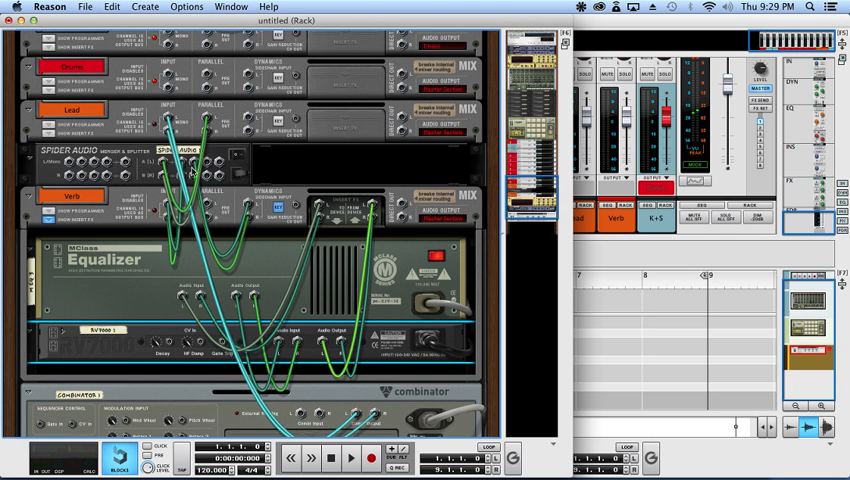
mouse_move(398, 236)
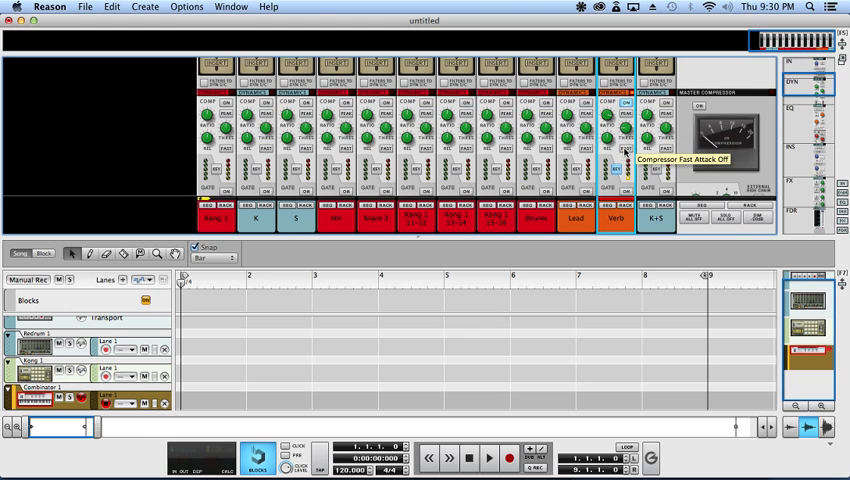
mouse_move(604, 144)
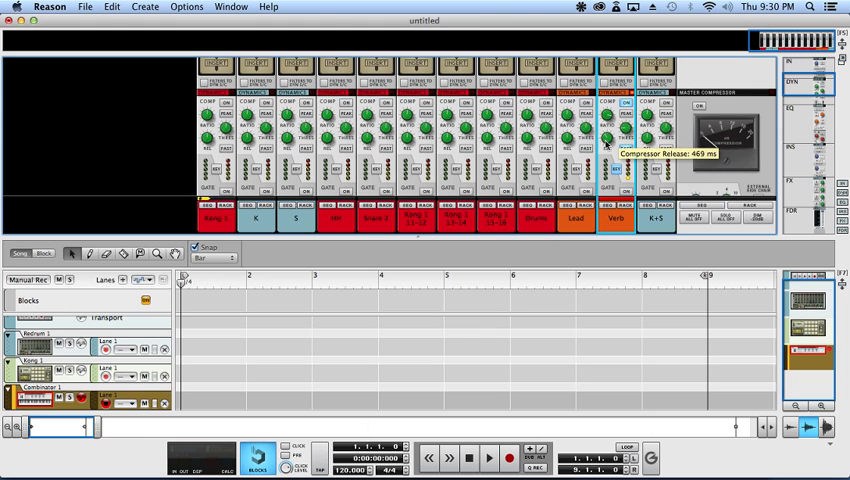
- Enable the Verb channel's compressor in the mixer with release around 499 ms
drag(606, 140, 606, 156)
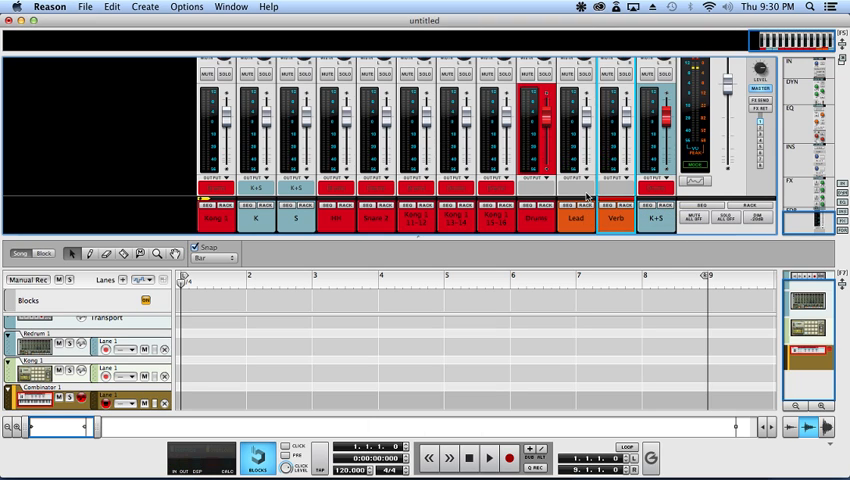
mouse_move(548, 232)
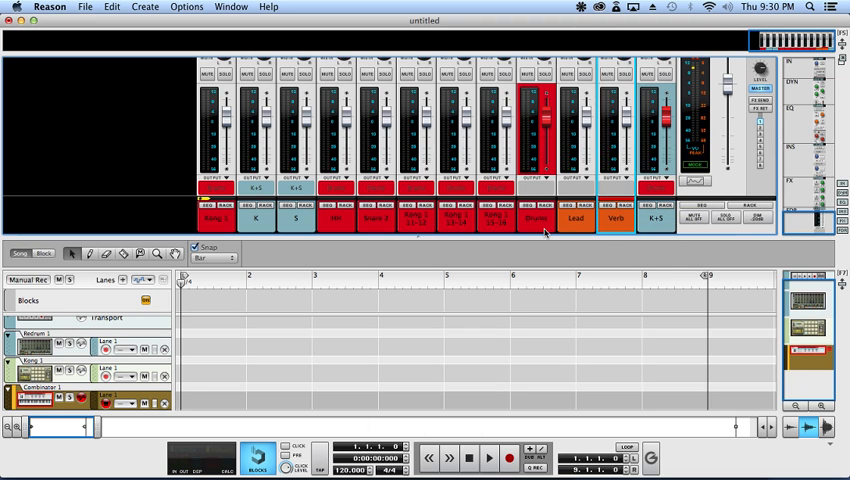
mouse_move(548, 232)
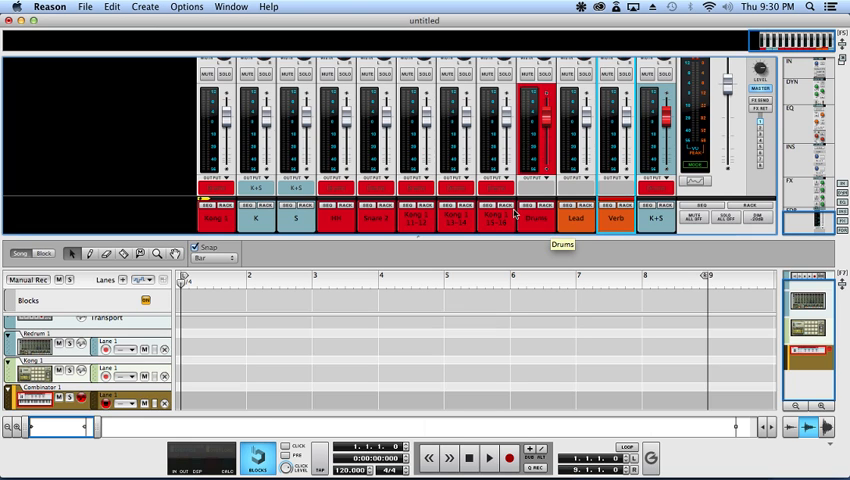
mouse_move(428, 236)
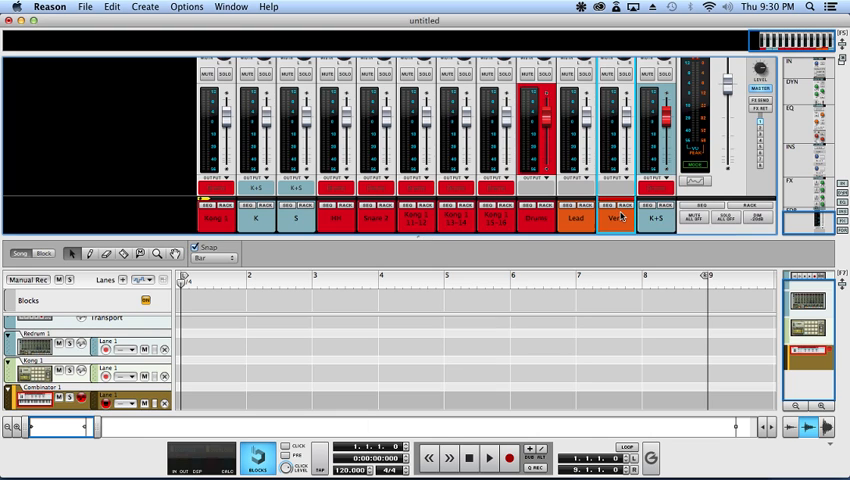
mouse_move(548, 228)
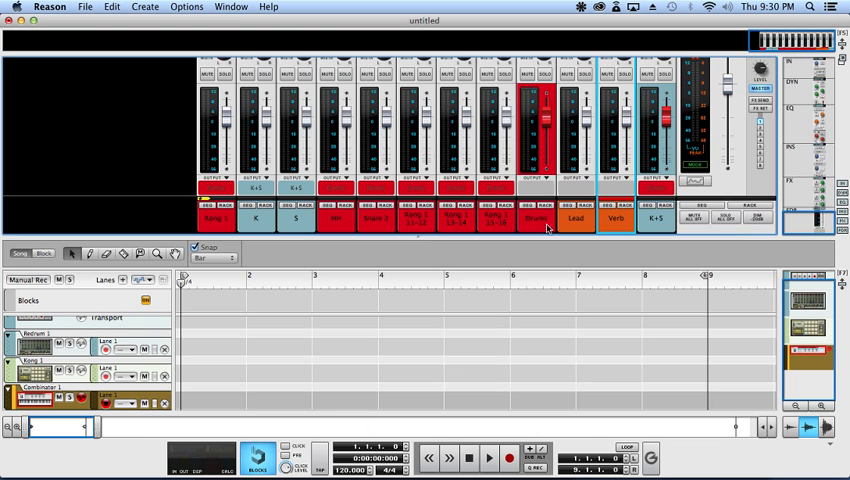